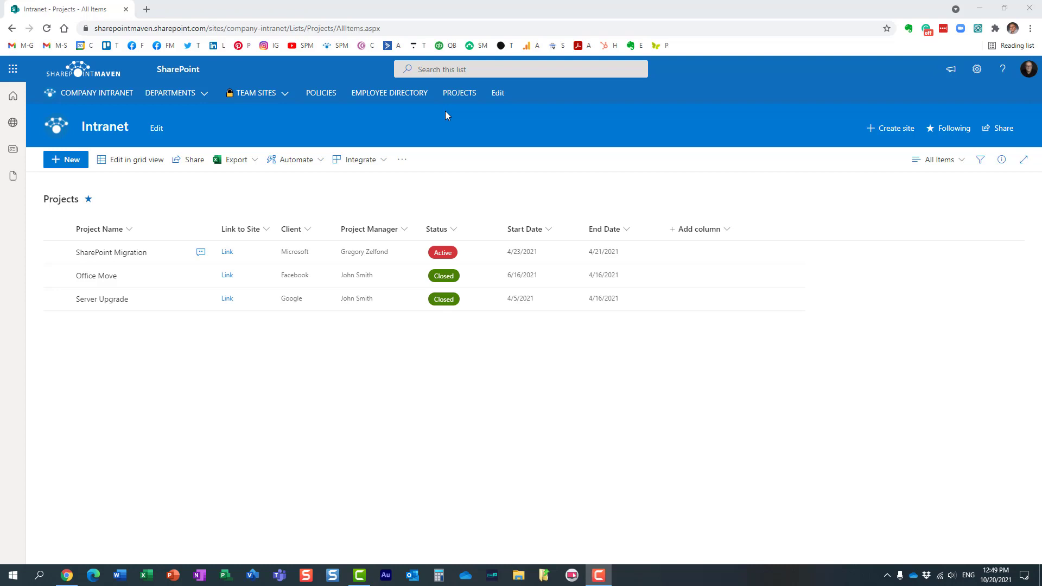
mouse_move(285, 188)
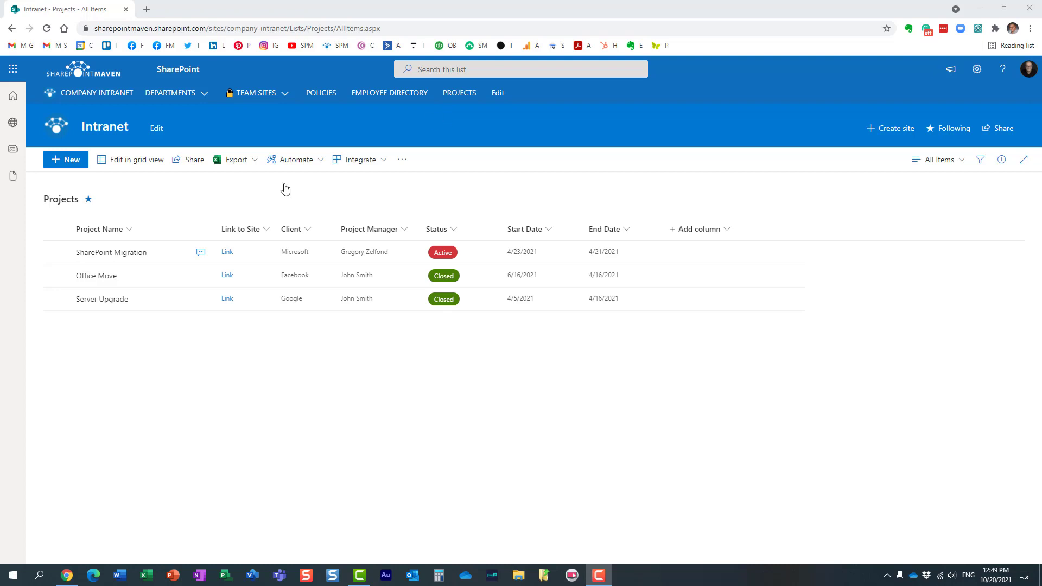
mouse_move(524, 200)
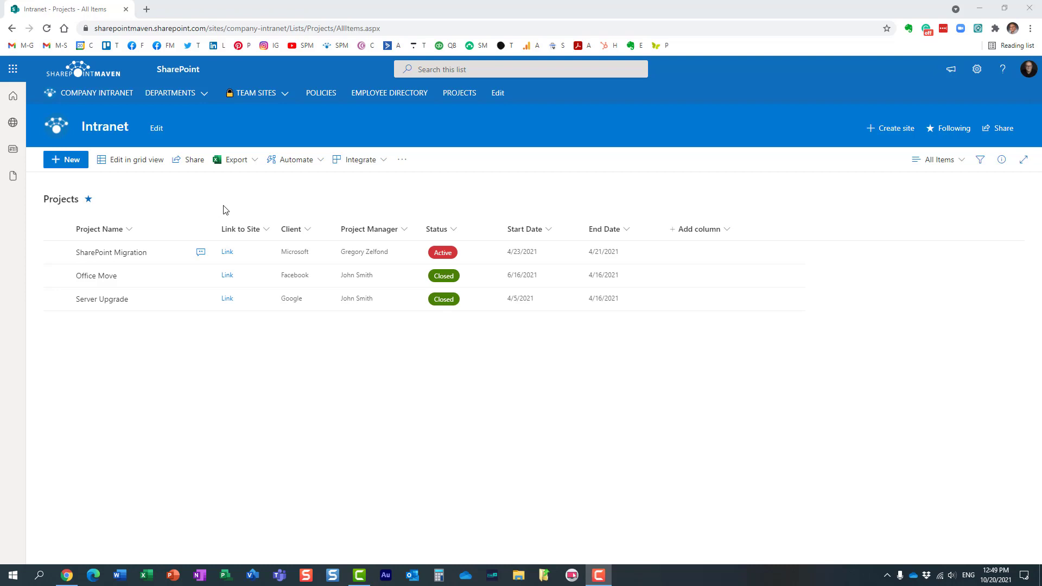
mouse_move(227, 210)
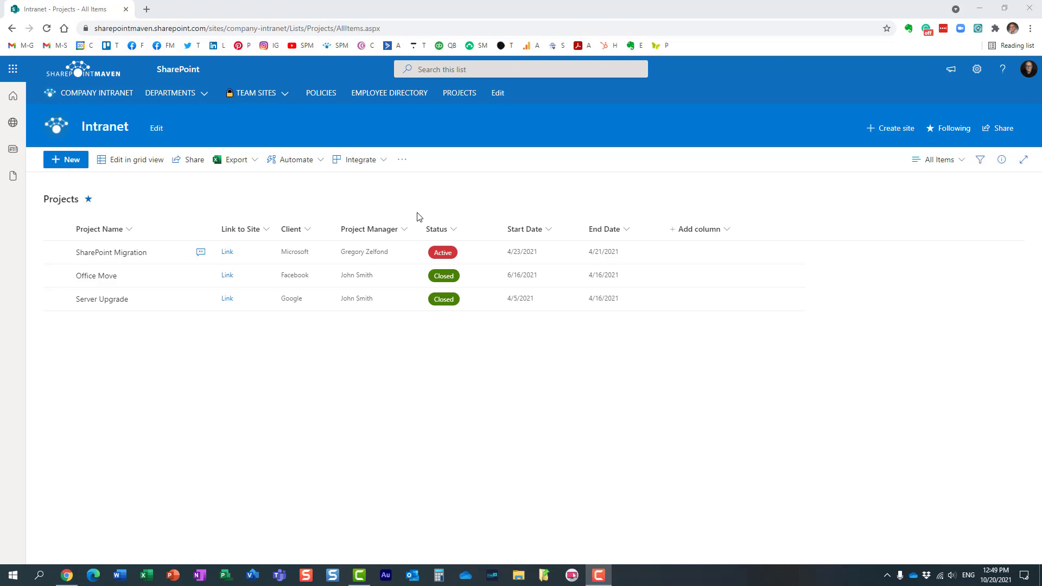
left_click(13, 69)
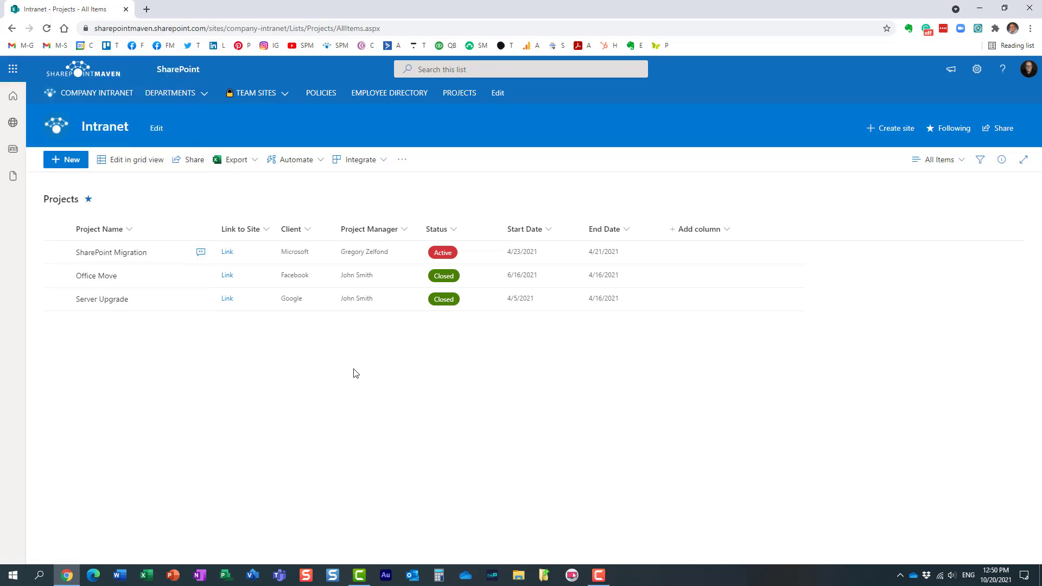
mouse_move(424, 198)
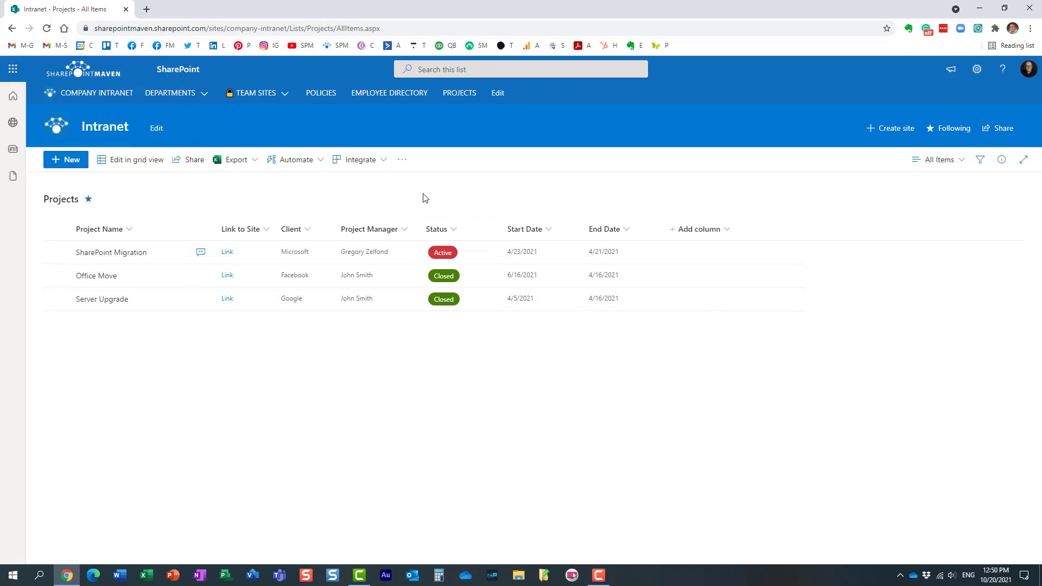
mouse_move(230, 199)
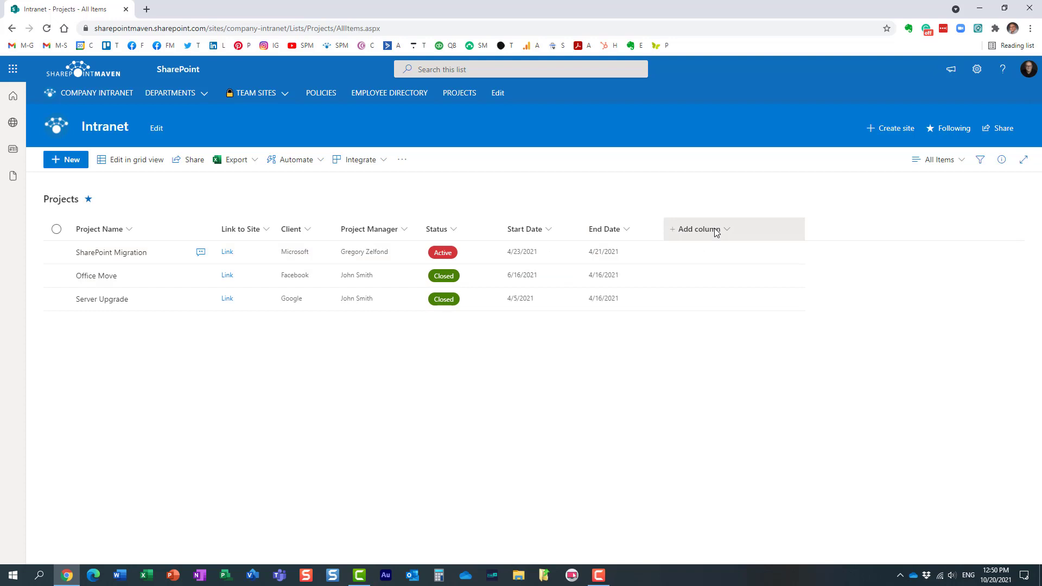
left_click(699, 229)
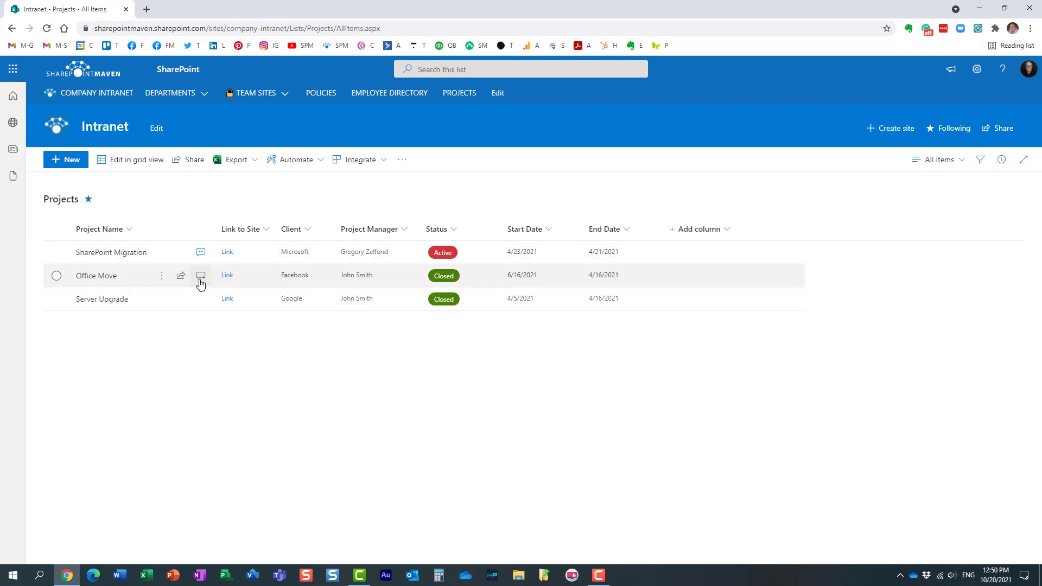
mouse_move(205, 281)
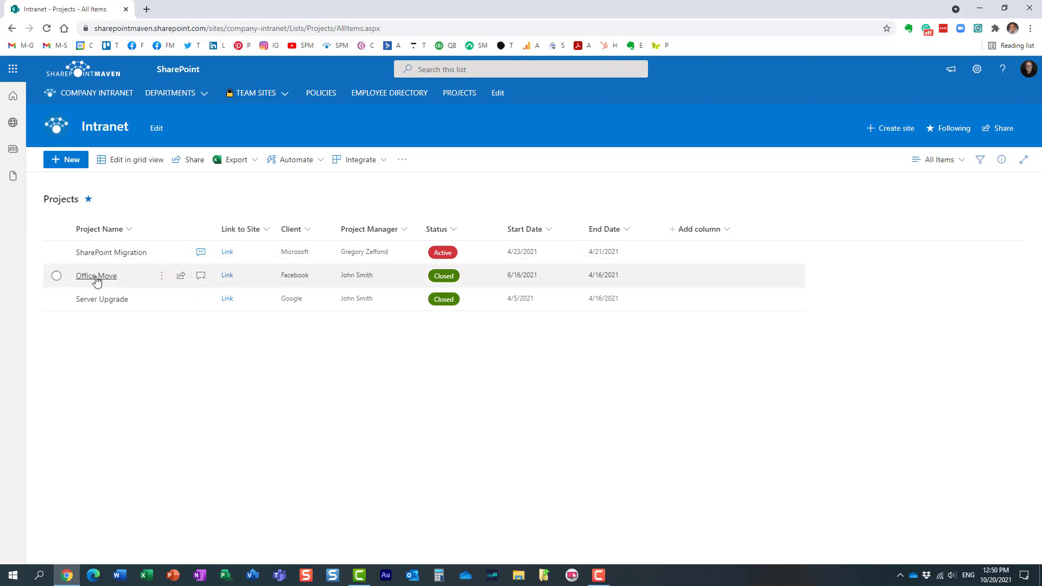
left_click(200, 275)
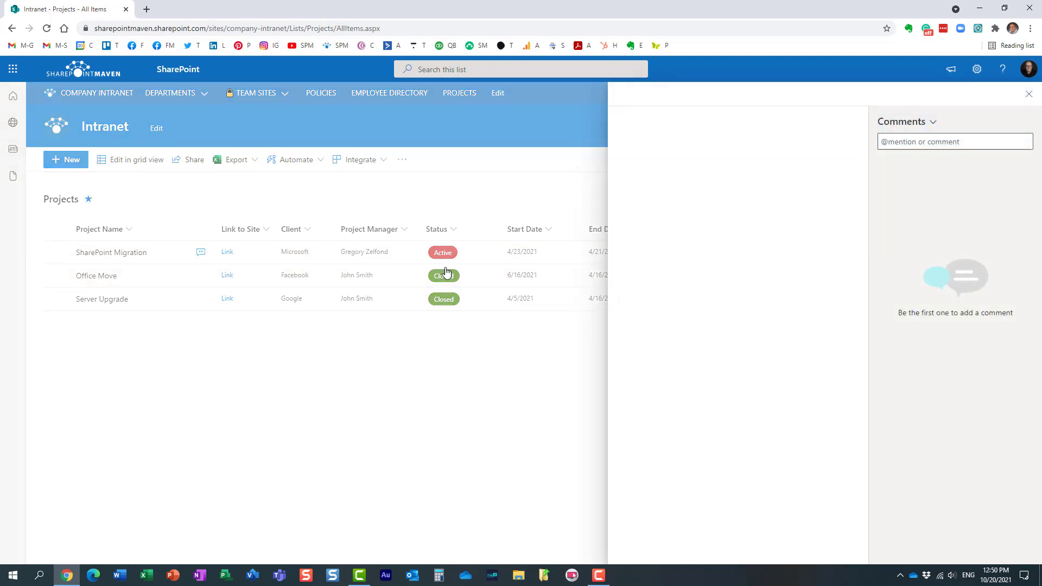
left_click(442, 275)
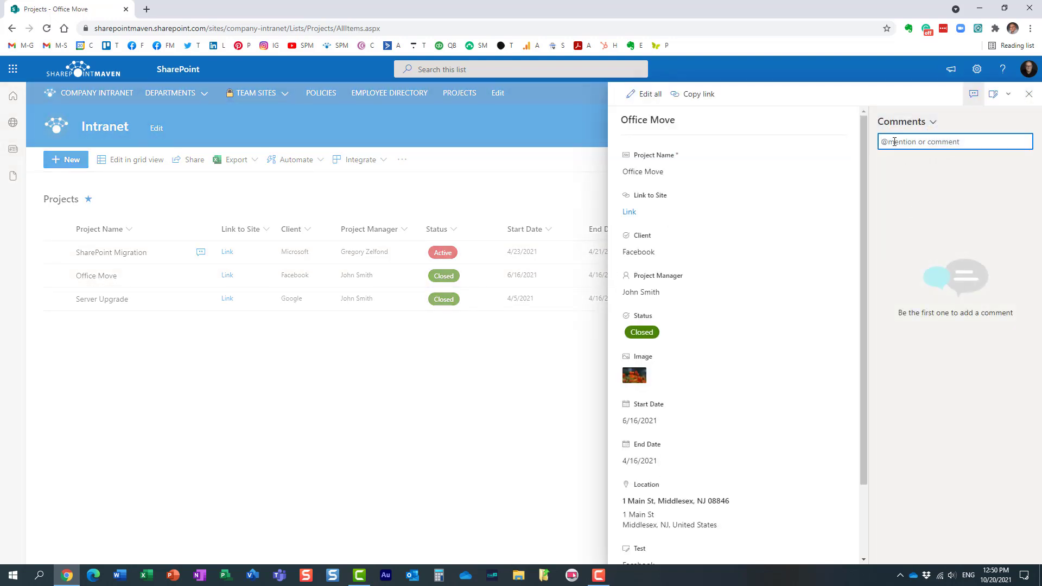
type("@mary")
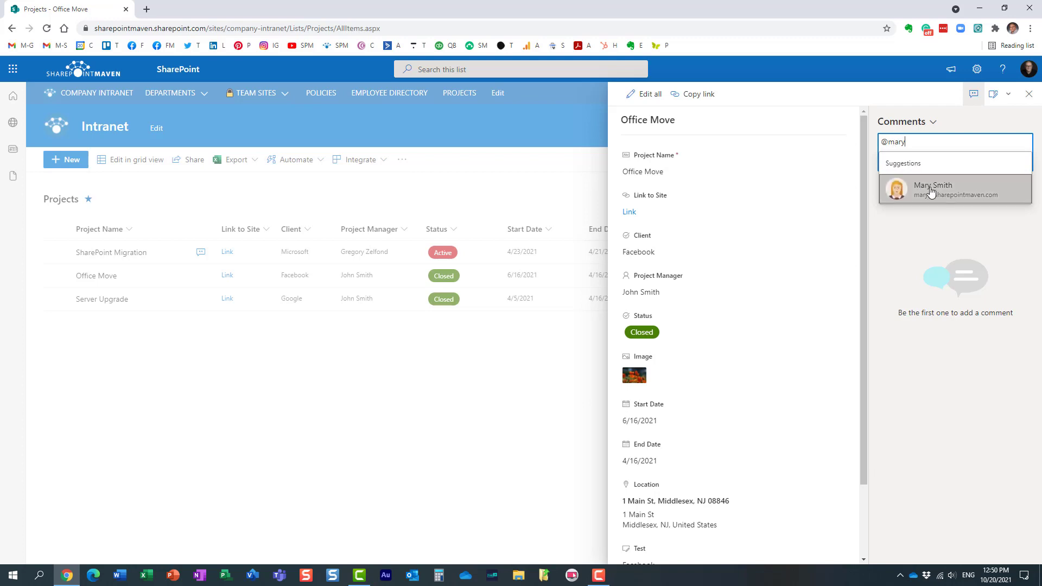
left_click(932, 190)
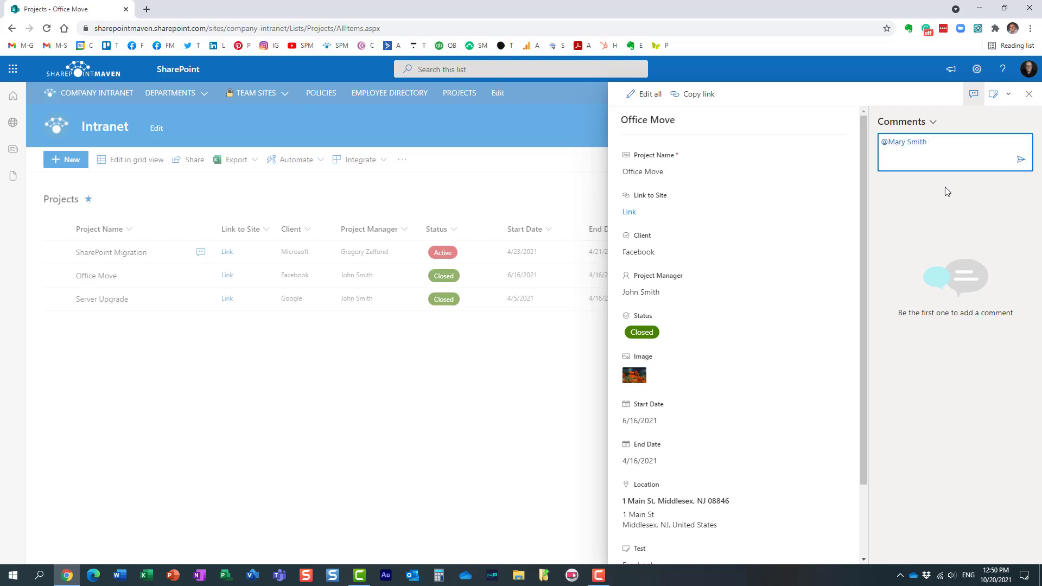
type("Check it out")
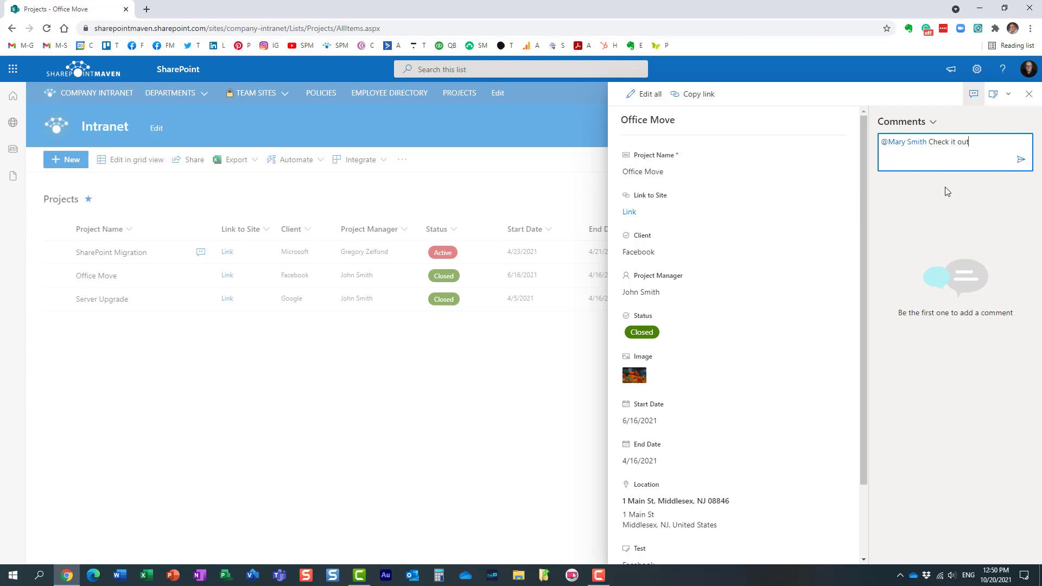
left_click(1022, 157)
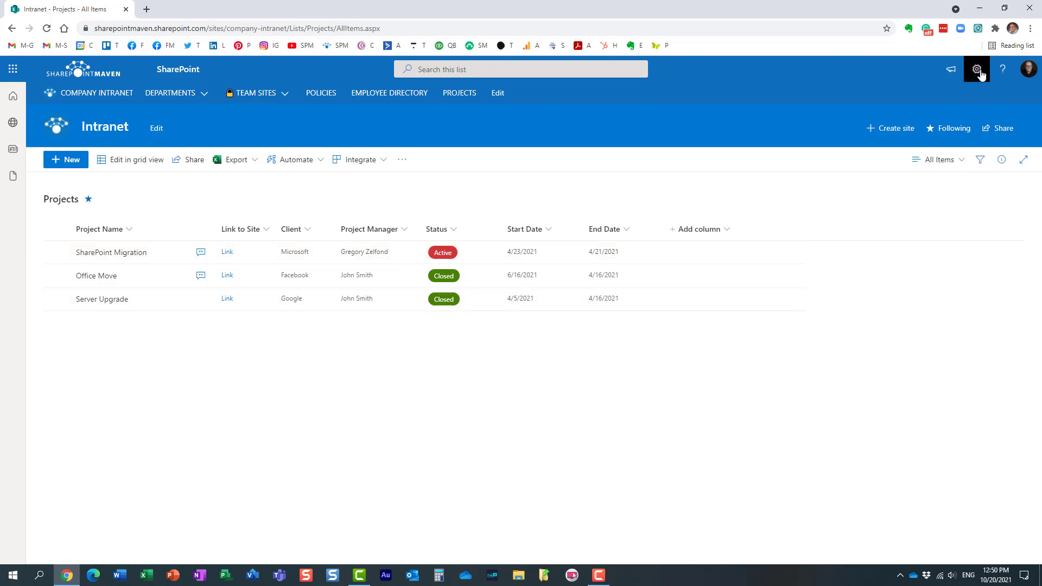
mouse_move(976, 69)
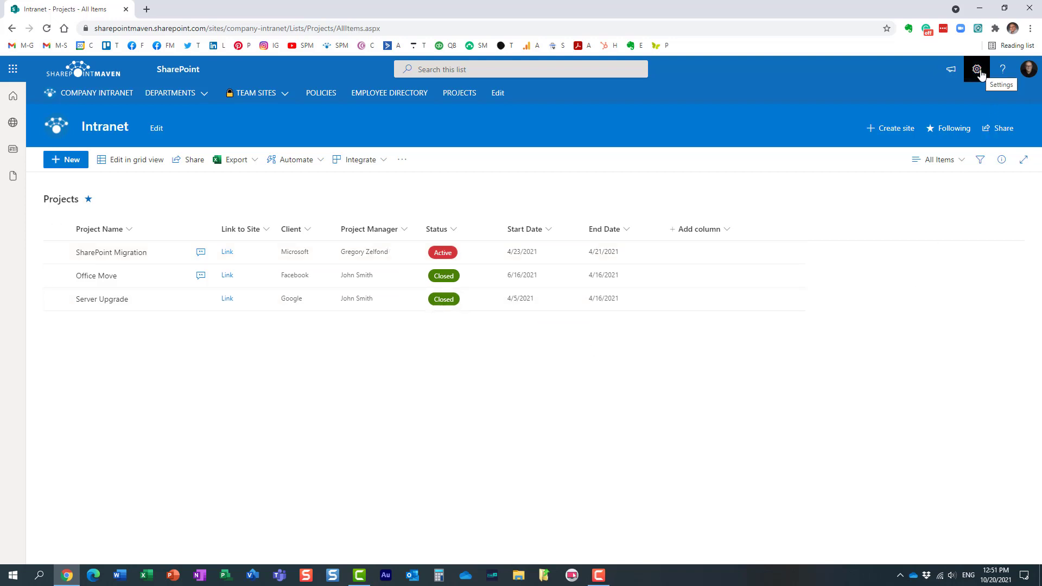
In the Projects list's Advanced settings, set 'Allow comments on list items?' to No
left_click(976, 69)
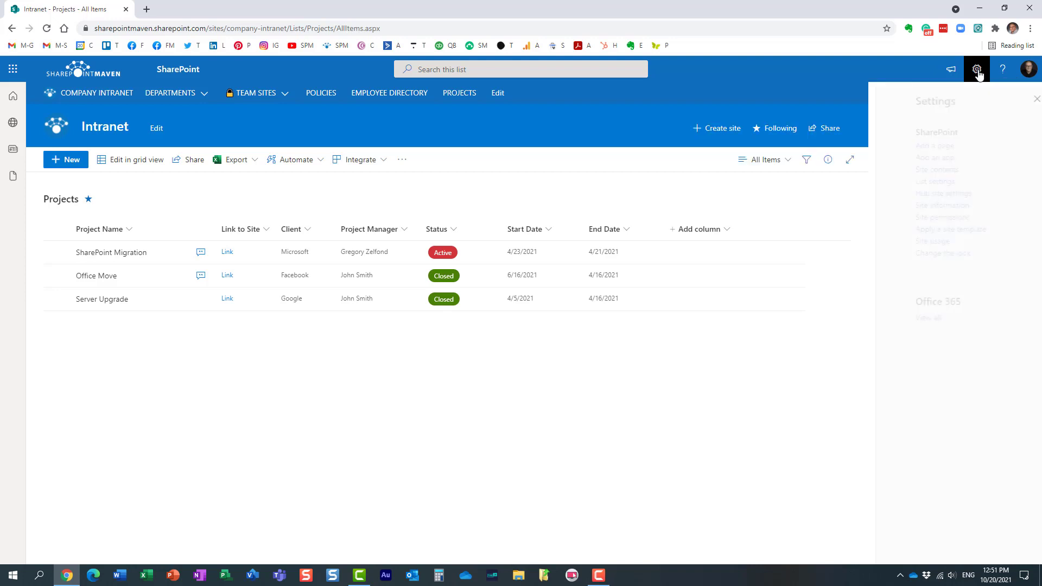
left_click(897, 181)
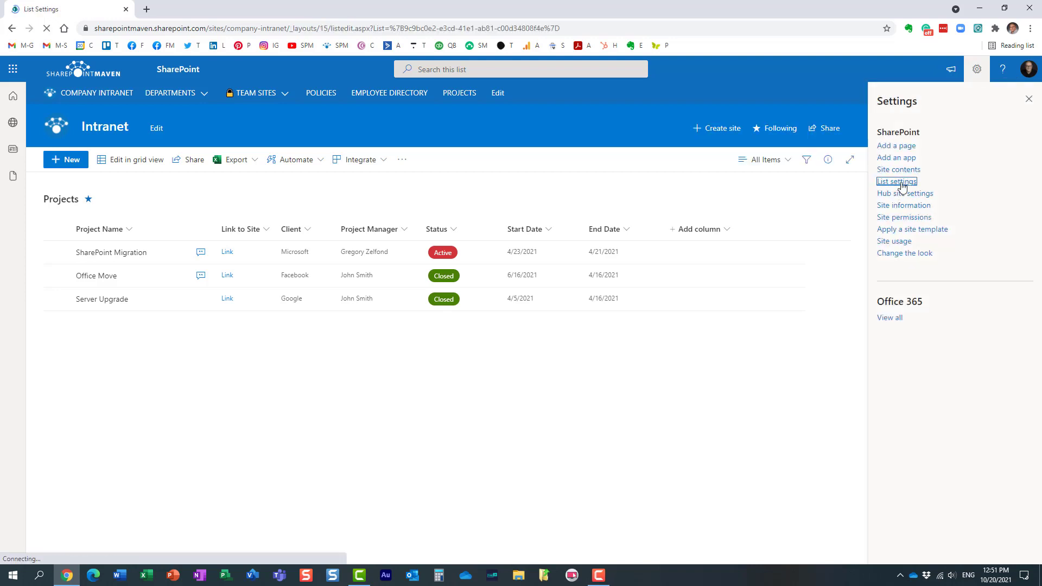
left_click(897, 181)
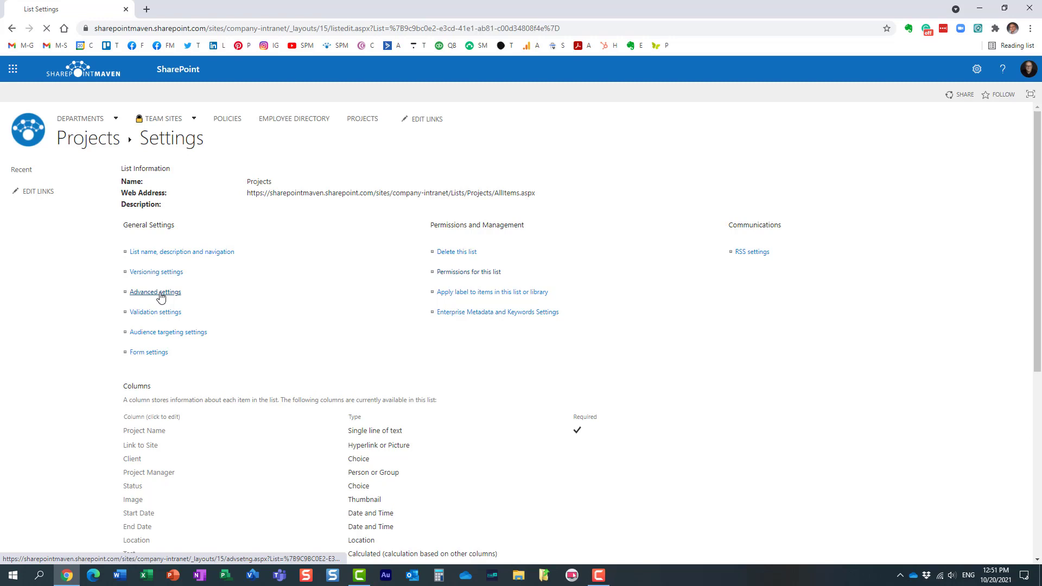
left_click(154, 292)
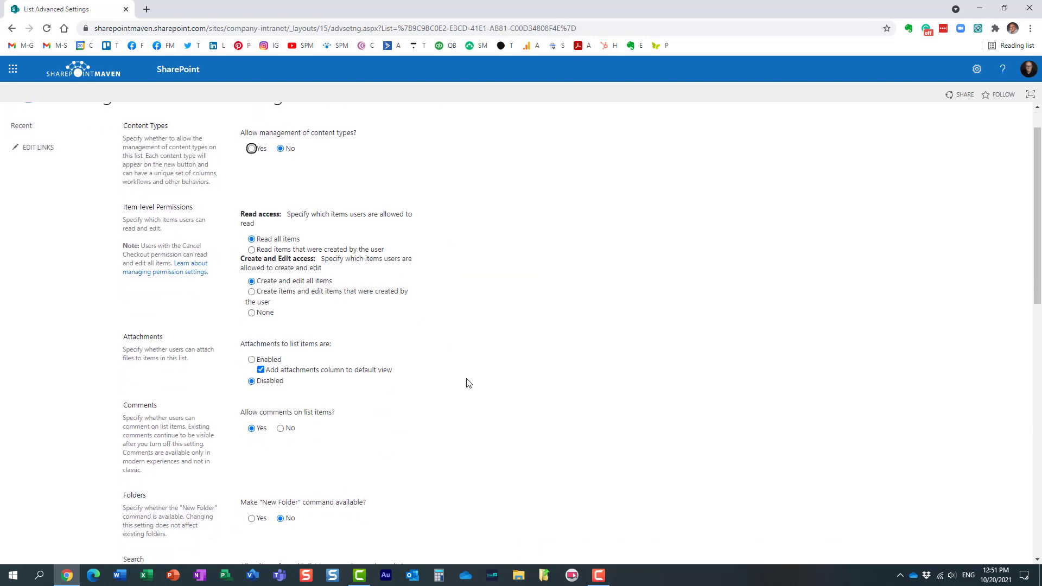
scroll("down", 3)
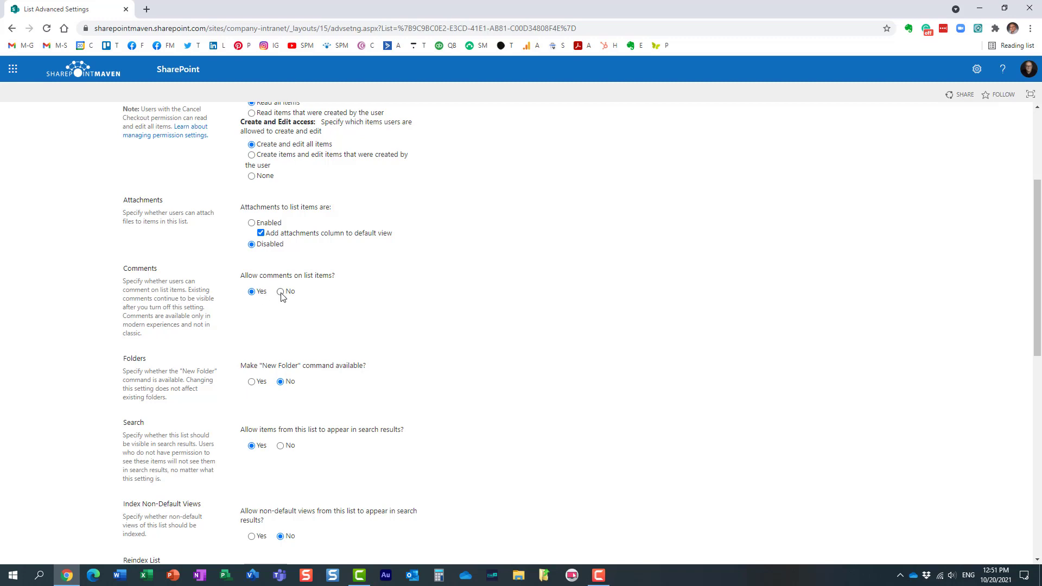
left_click(279, 291)
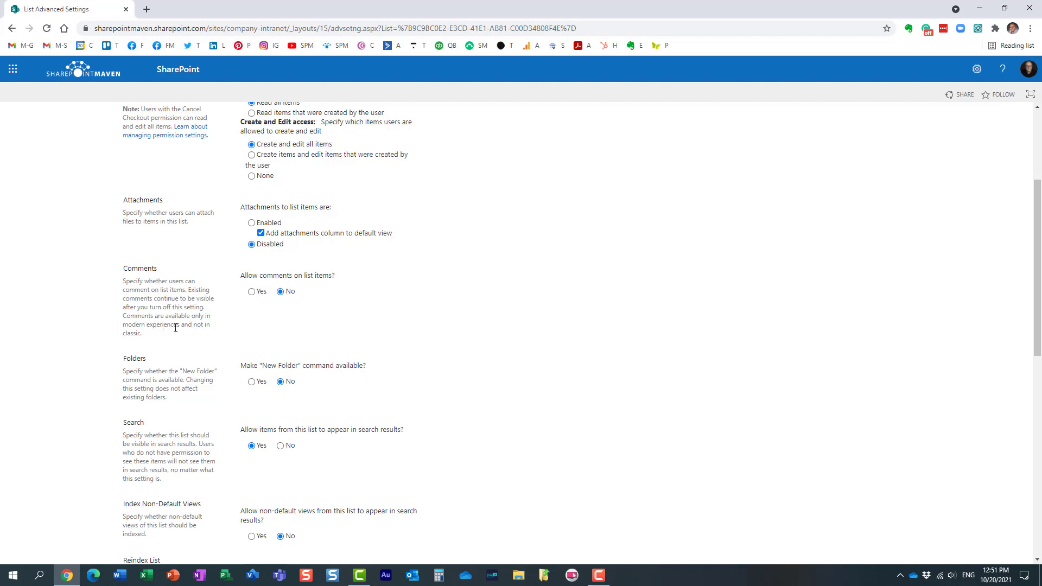
mouse_move(175, 327)
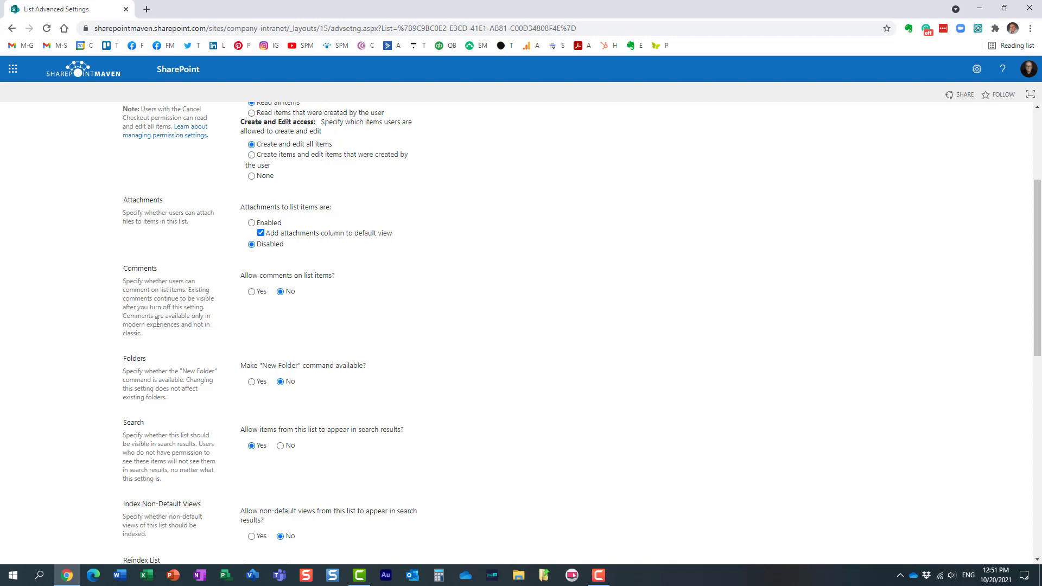
mouse_move(224, 312)
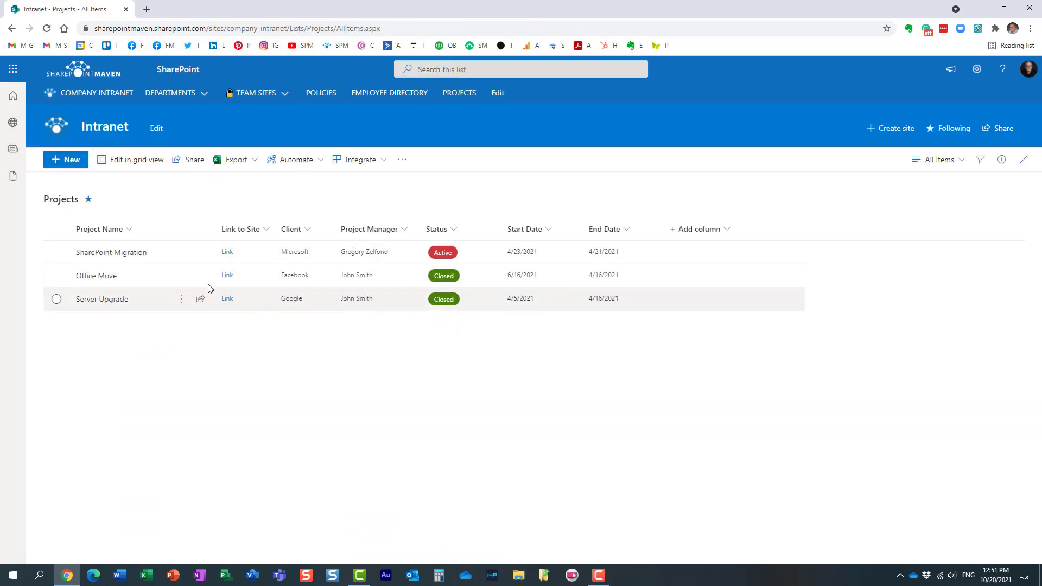
mouse_move(57, 252)
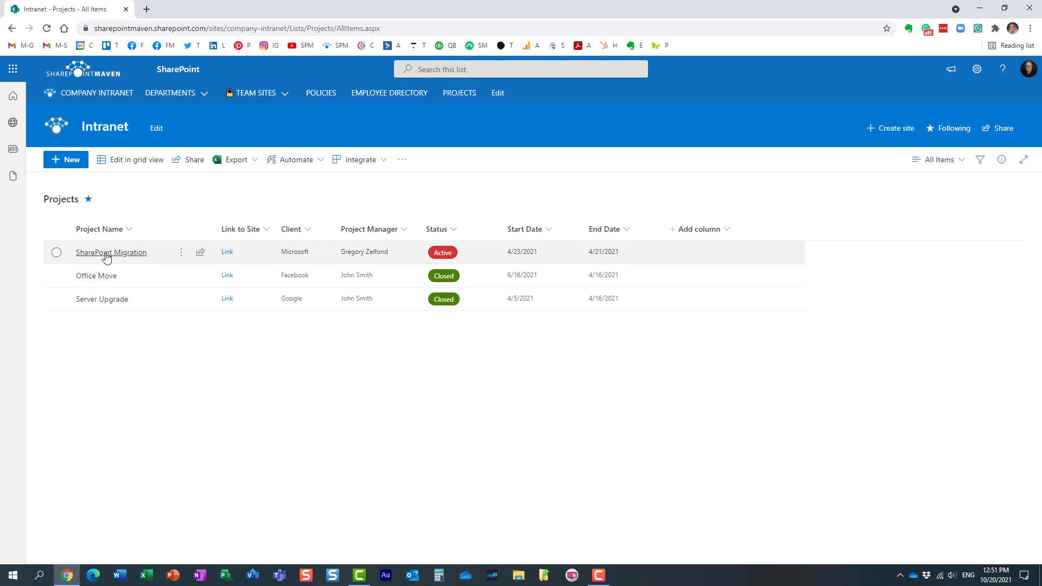
left_click(111, 252)
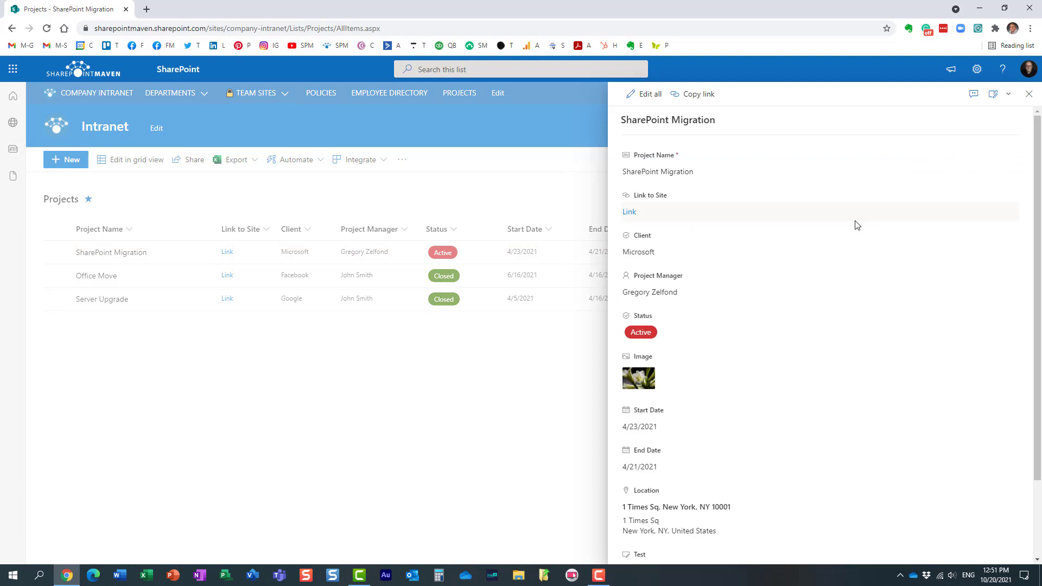
left_click(974, 94)
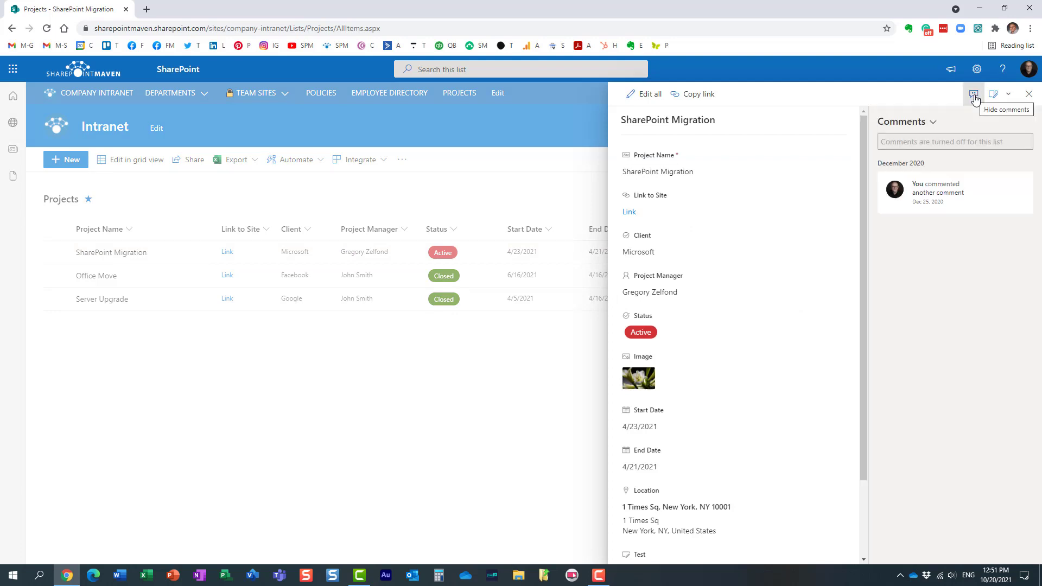
mouse_move(973, 98)
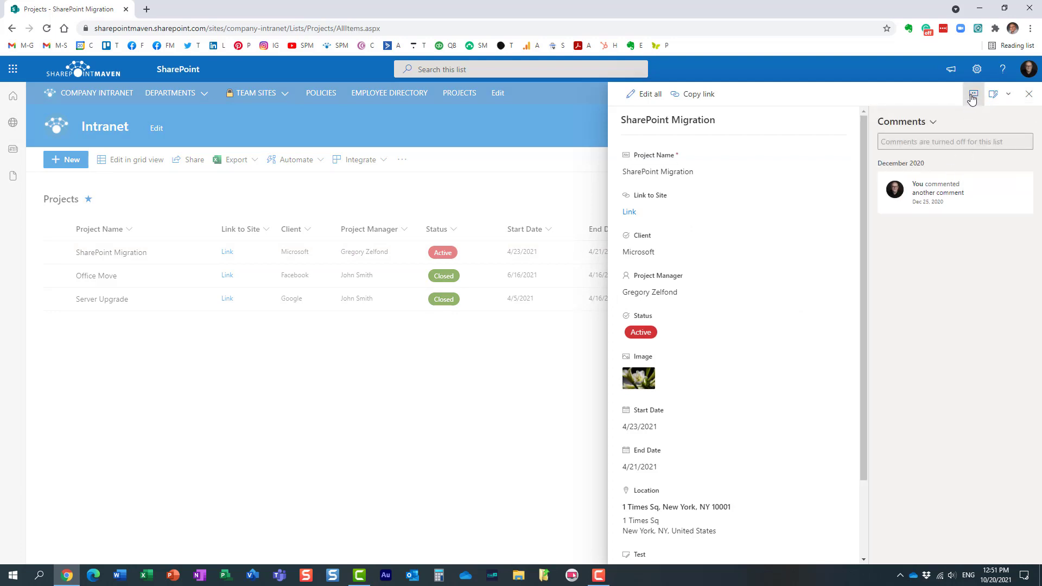
left_click(1029, 94)
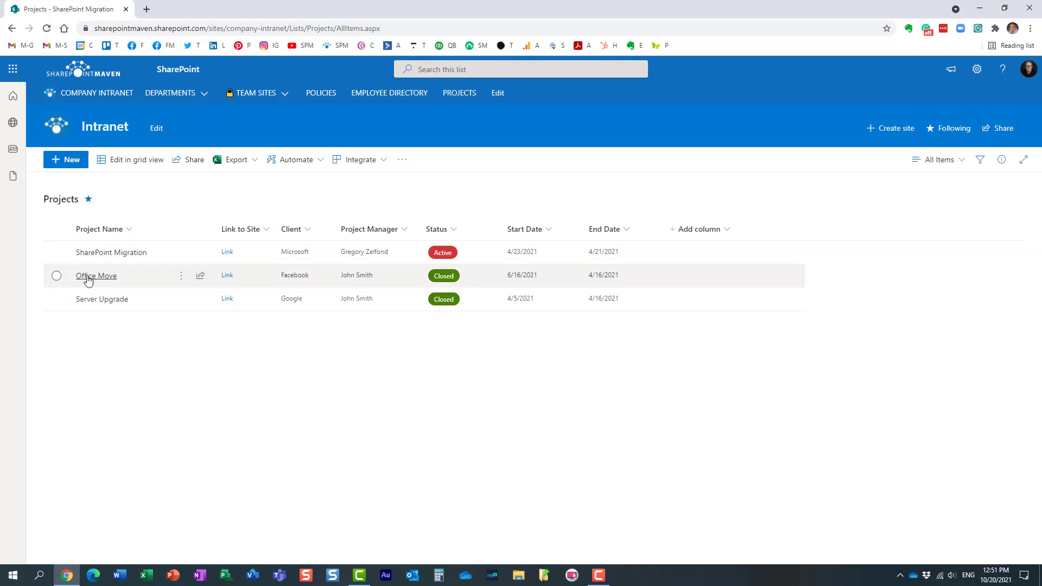
left_click(96, 275)
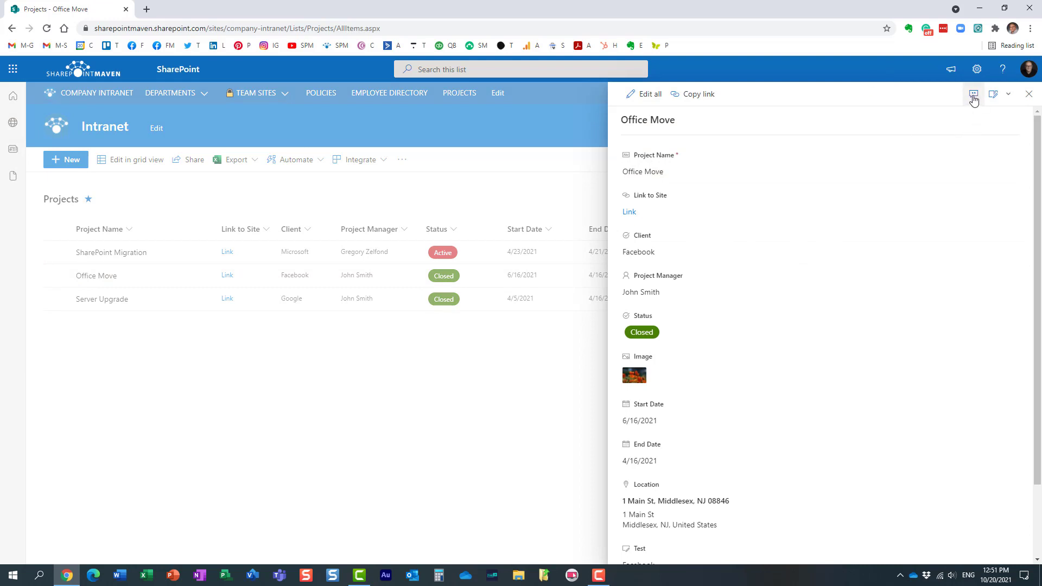
left_click(972, 94)
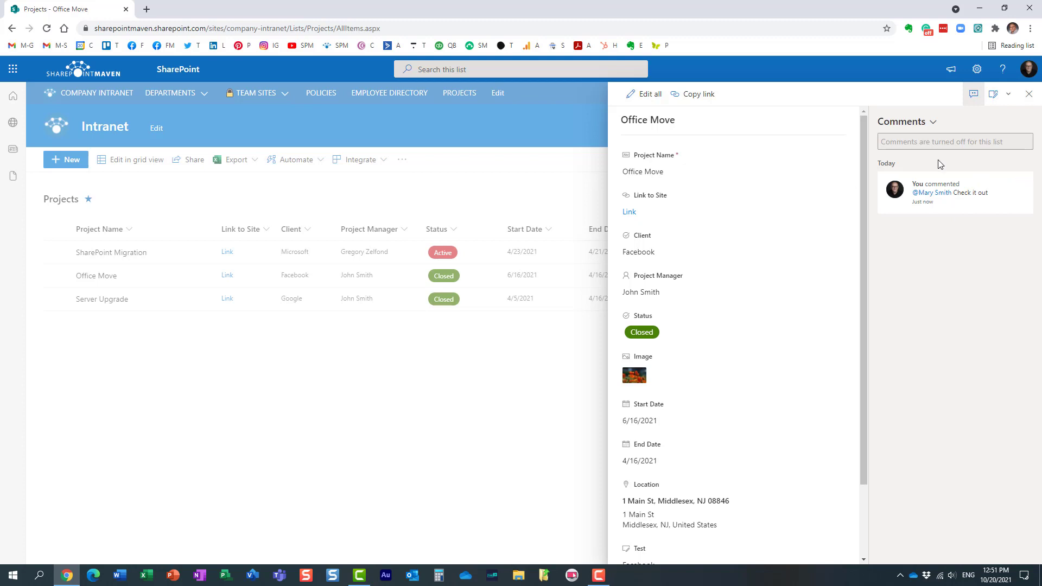
left_click(1029, 94)
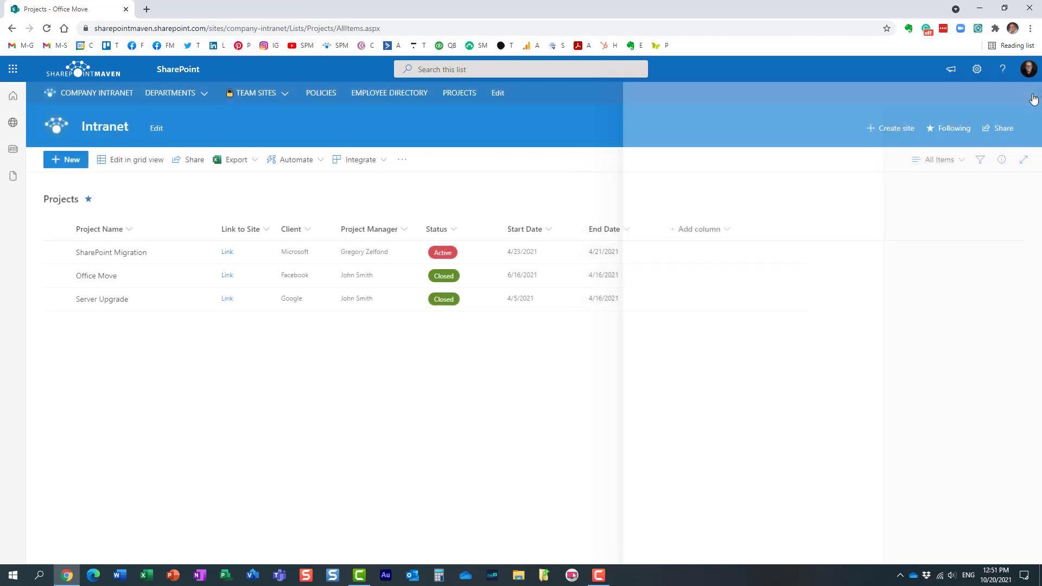
left_click(102, 299)
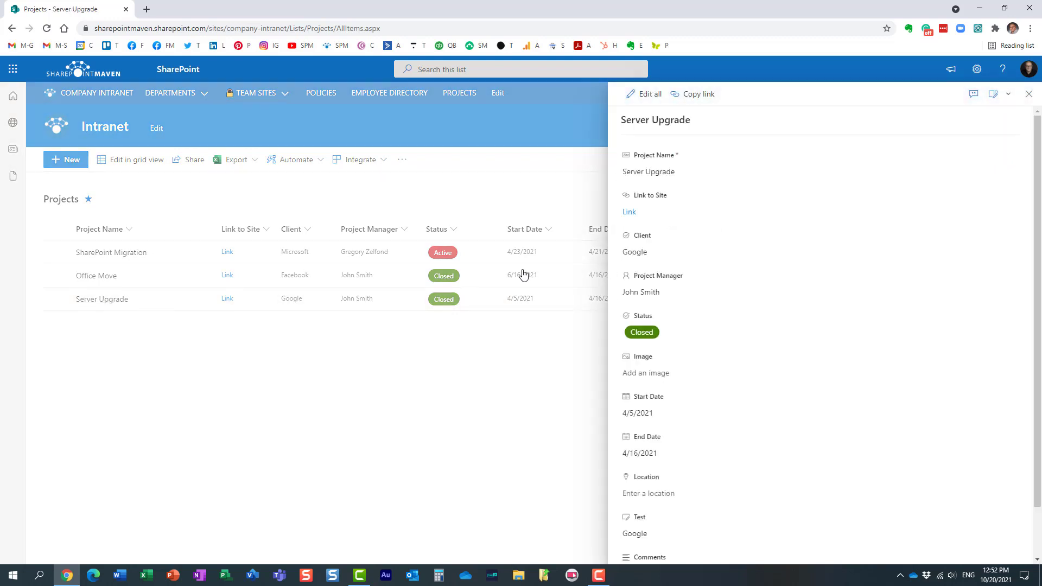
left_click(973, 94)
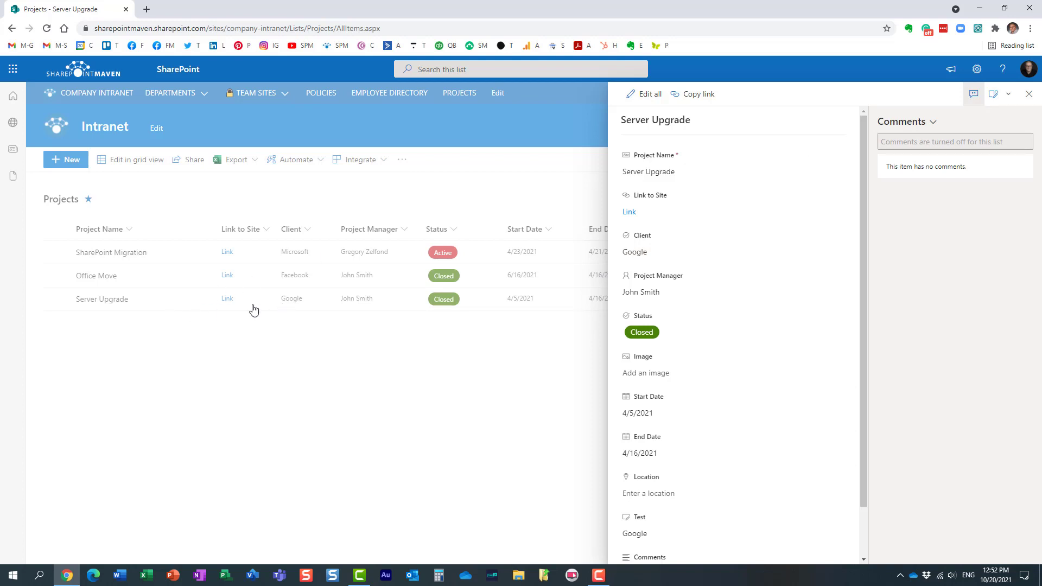
mouse_move(308, 308)
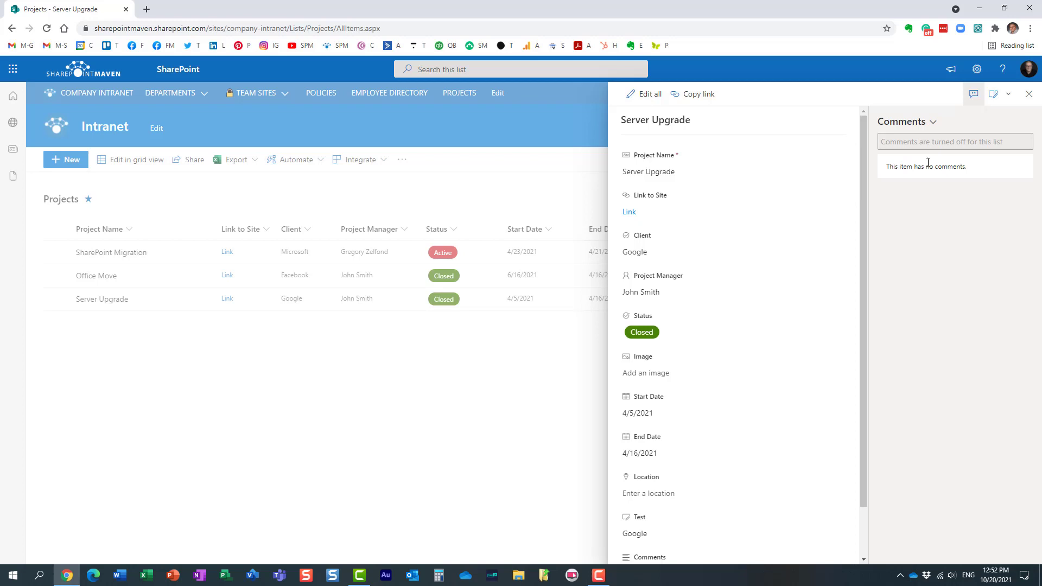
mouse_move(915, 146)
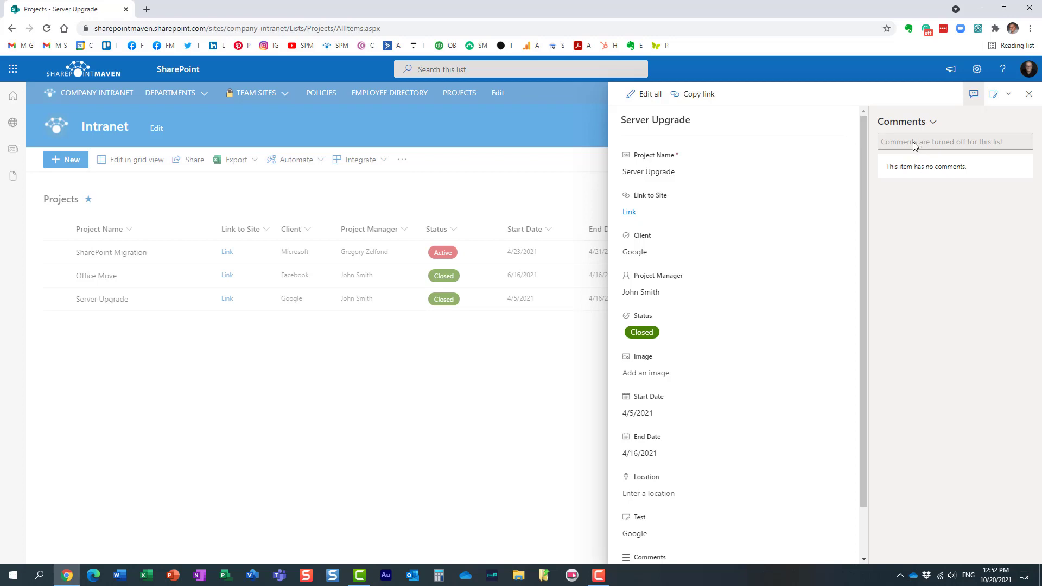
mouse_move(980, 147)
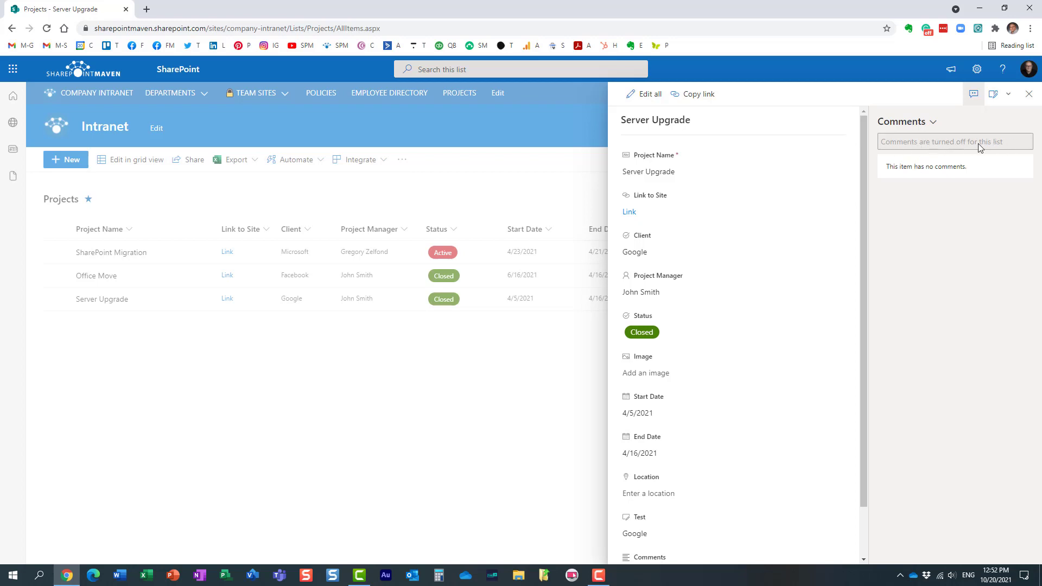
left_click(1029, 94)
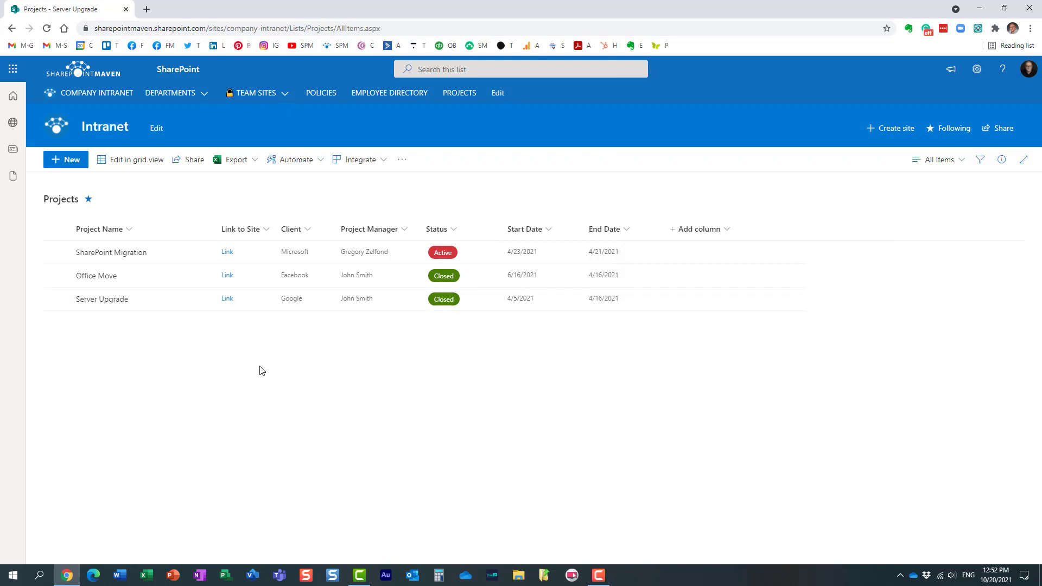
mouse_move(266, 373)
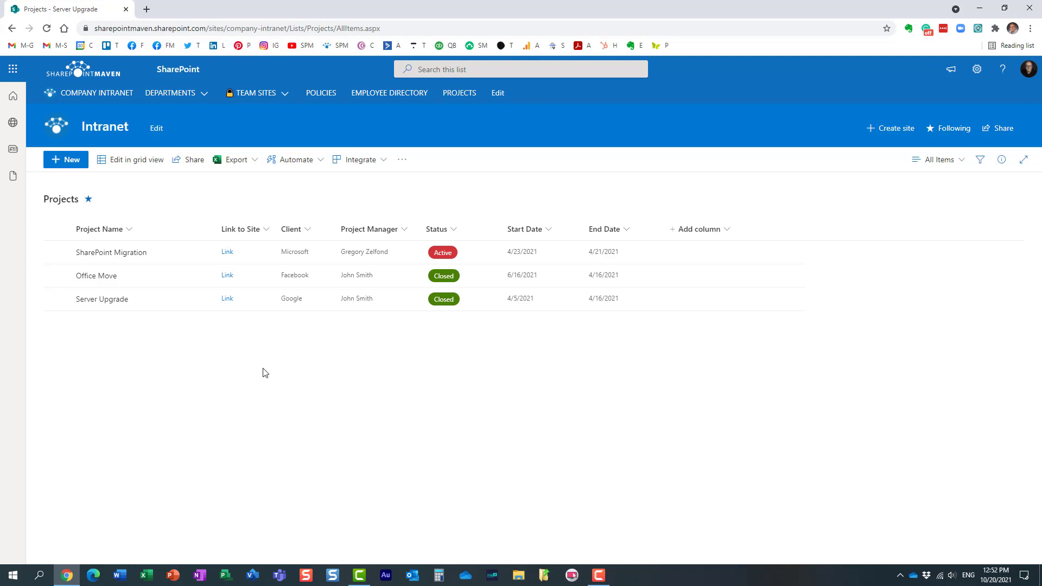
mouse_move(97, 276)
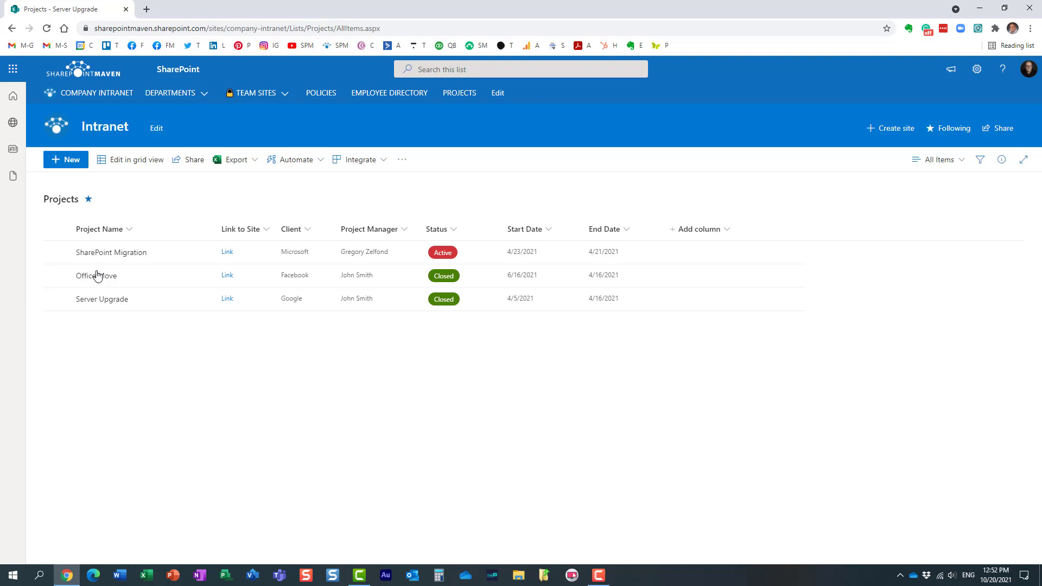
left_click(12, 69)
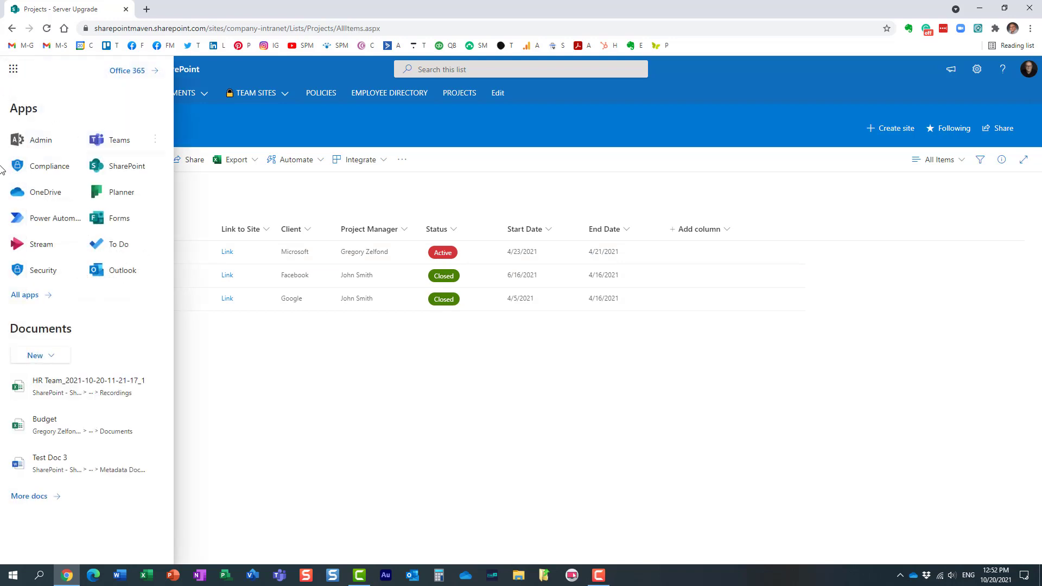
left_click(359, 133)
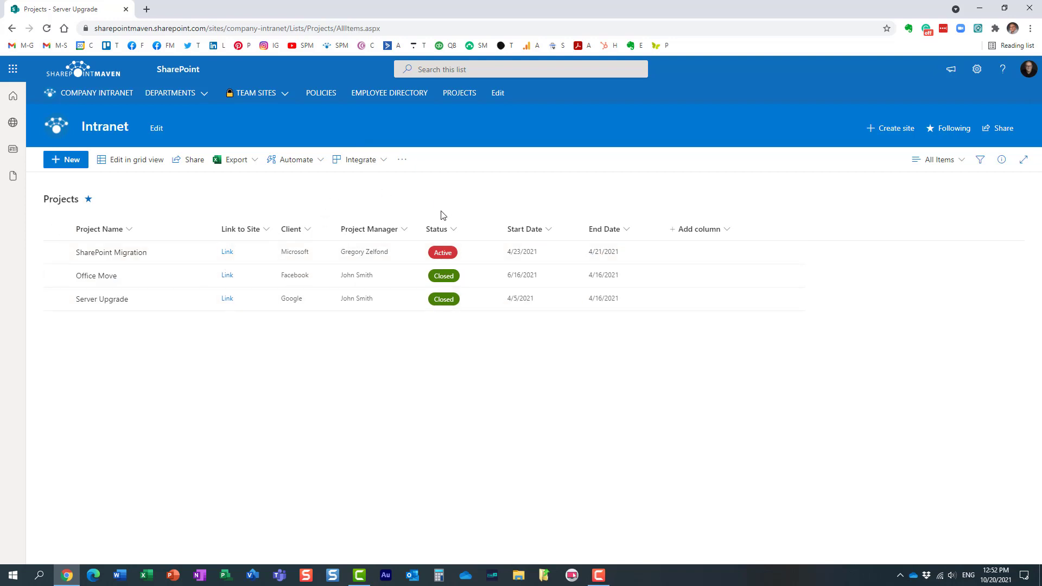
mouse_move(410, 211)
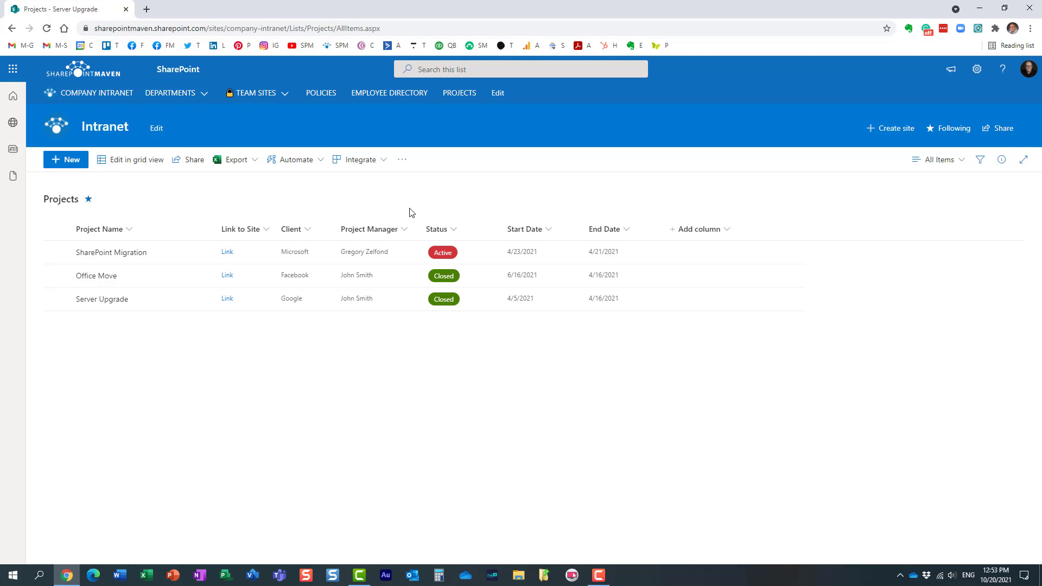
mouse_move(358, 167)
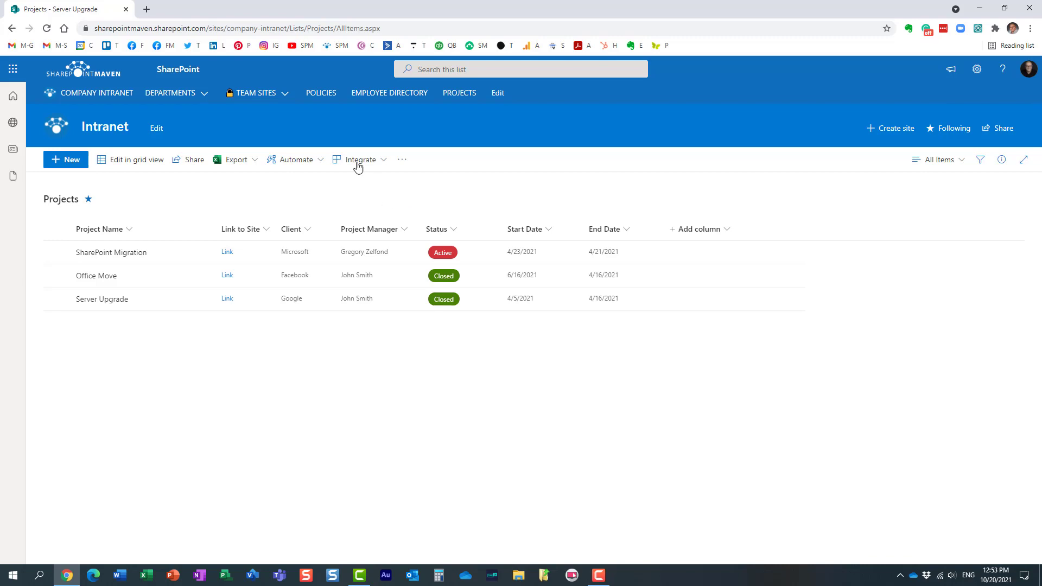